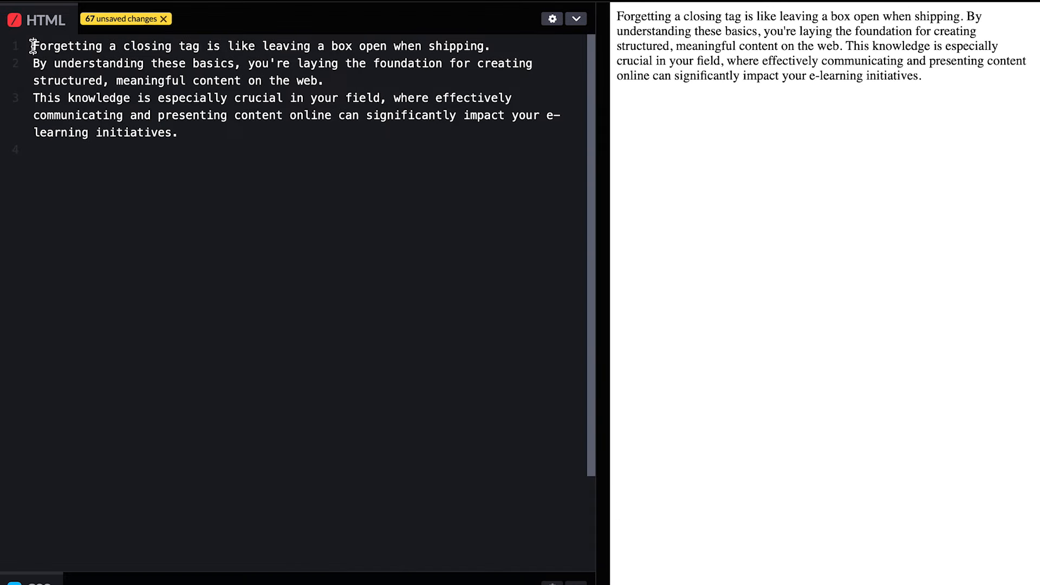
# - Wrap each of the three sentences in its own <p>...</p> element
pyautogui.write('<p>')
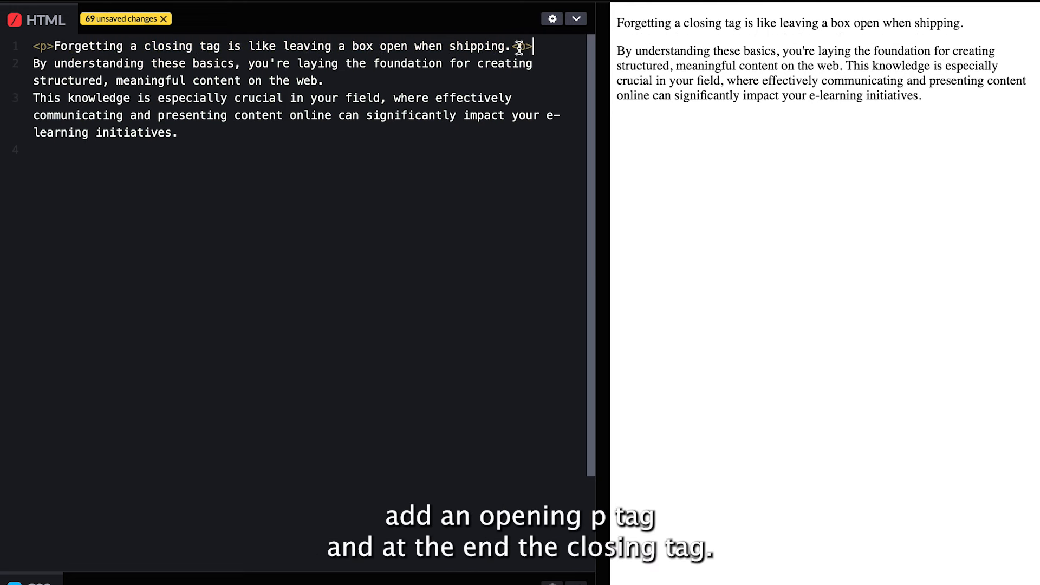
pyautogui.write('<p>')
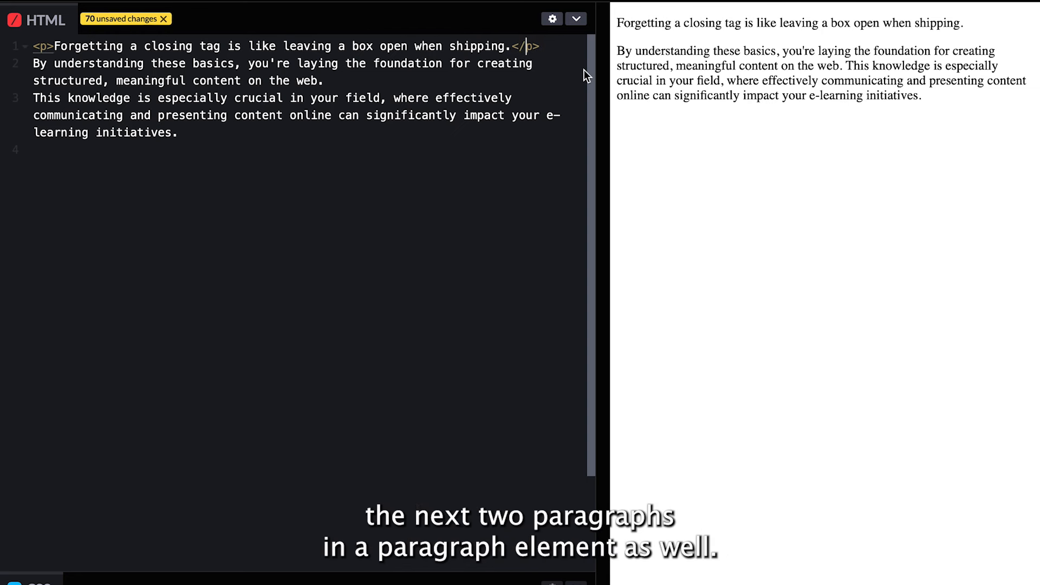
pyautogui.moveTo(552, 73)
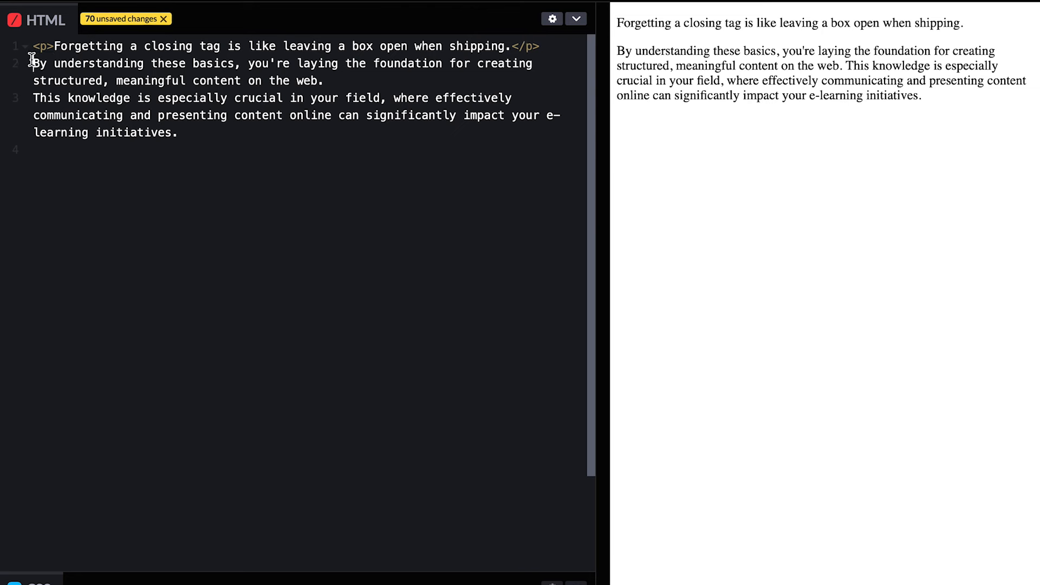
pyautogui.write('<p>')
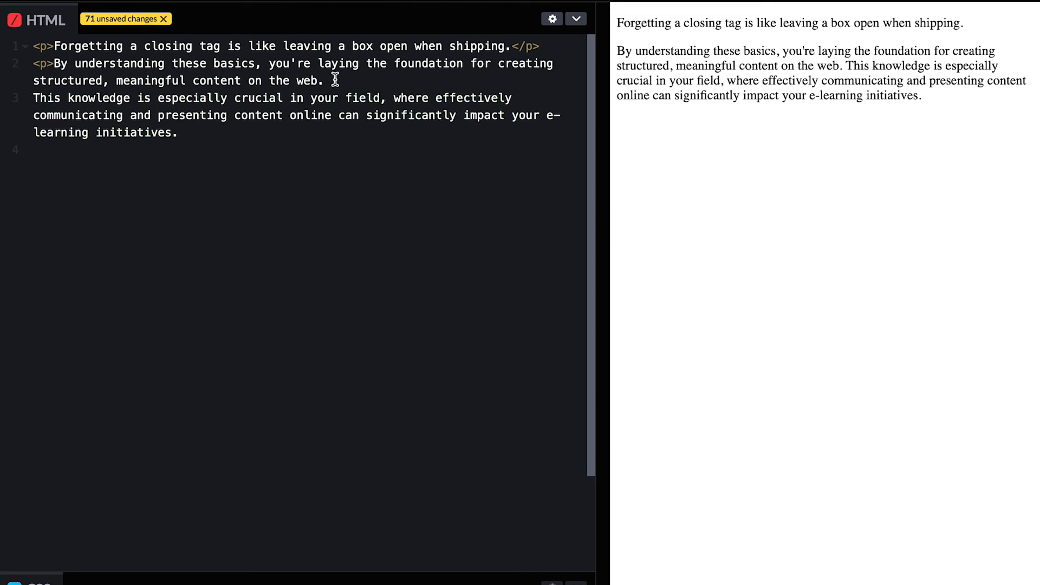
pyautogui.write('<')
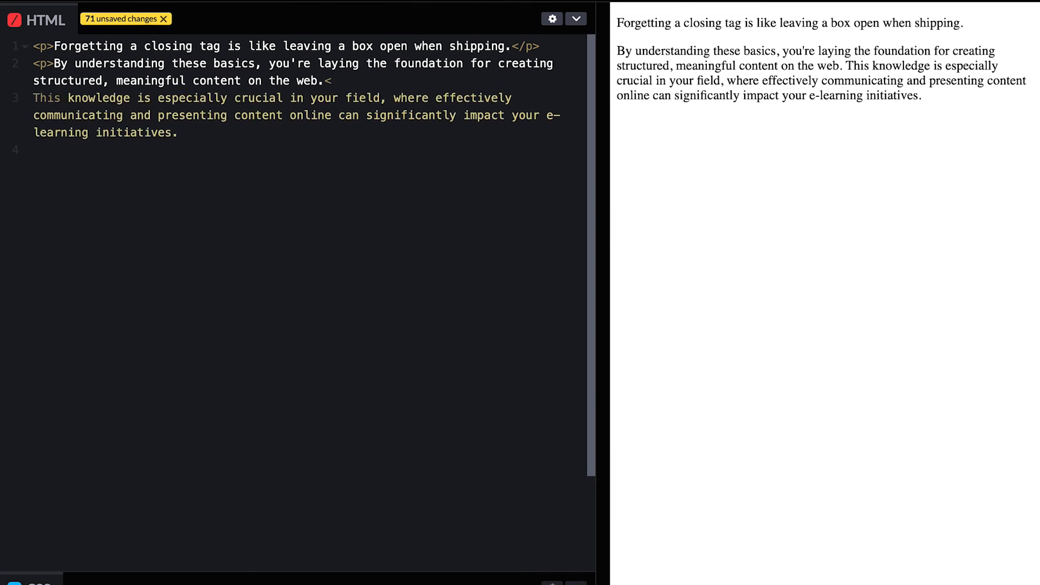
pyautogui.write('/p>')
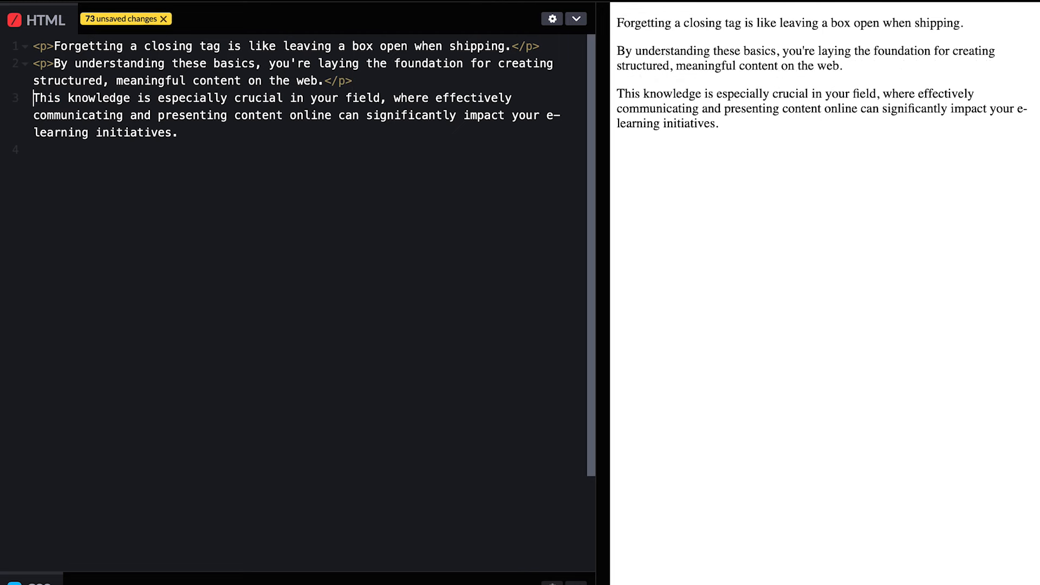
pyautogui.write('<p>')
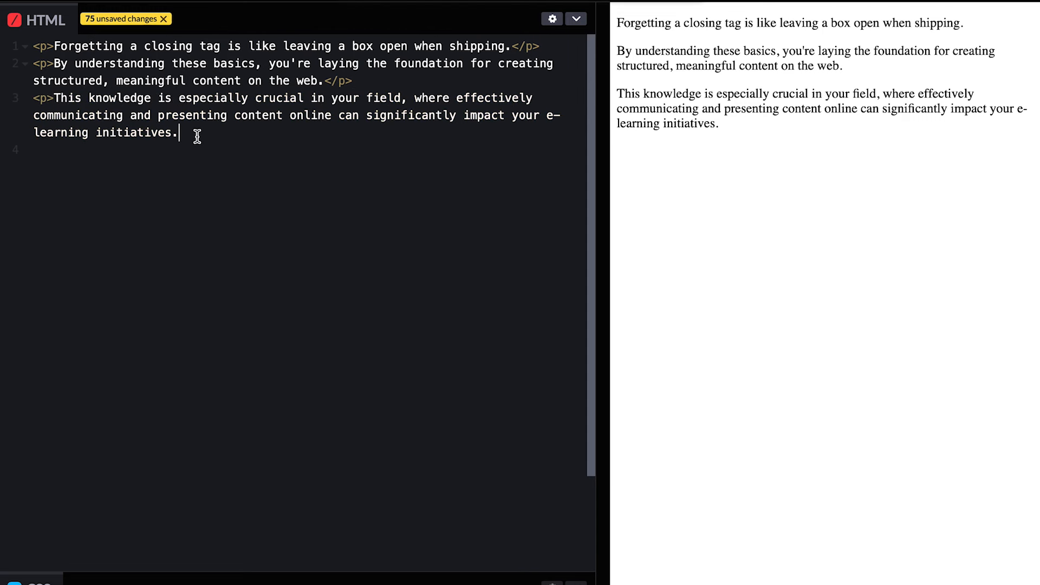
pyautogui.write('</p')
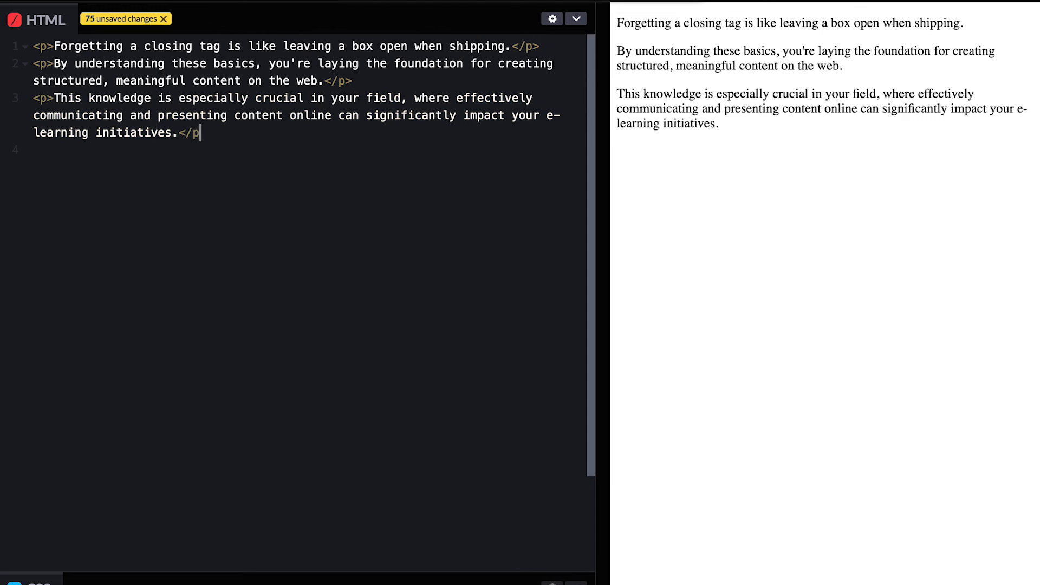
pyautogui.write('>')
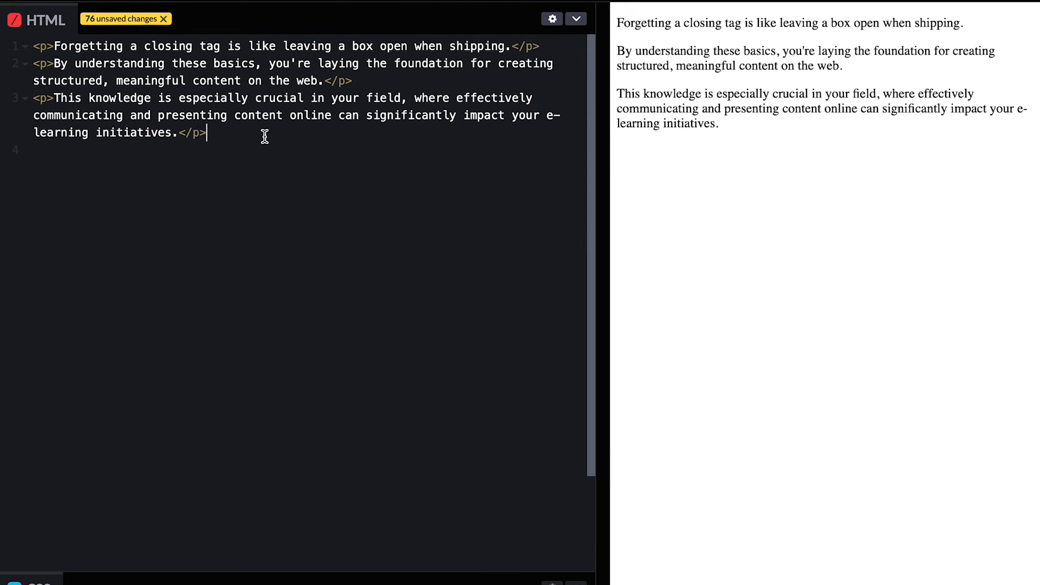
pyautogui.moveTo(439, 199)
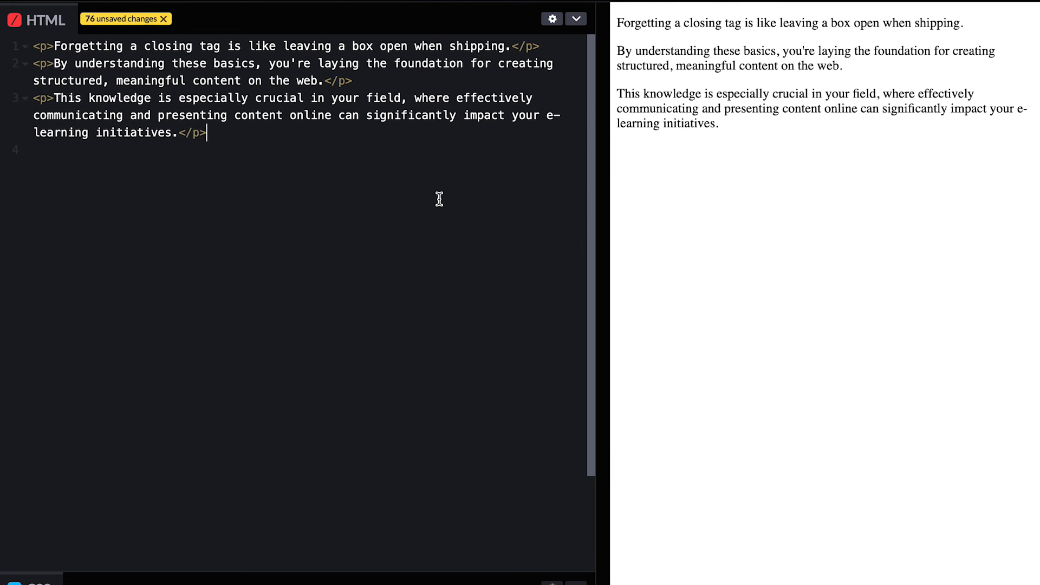
pyautogui.moveTo(804, 156)
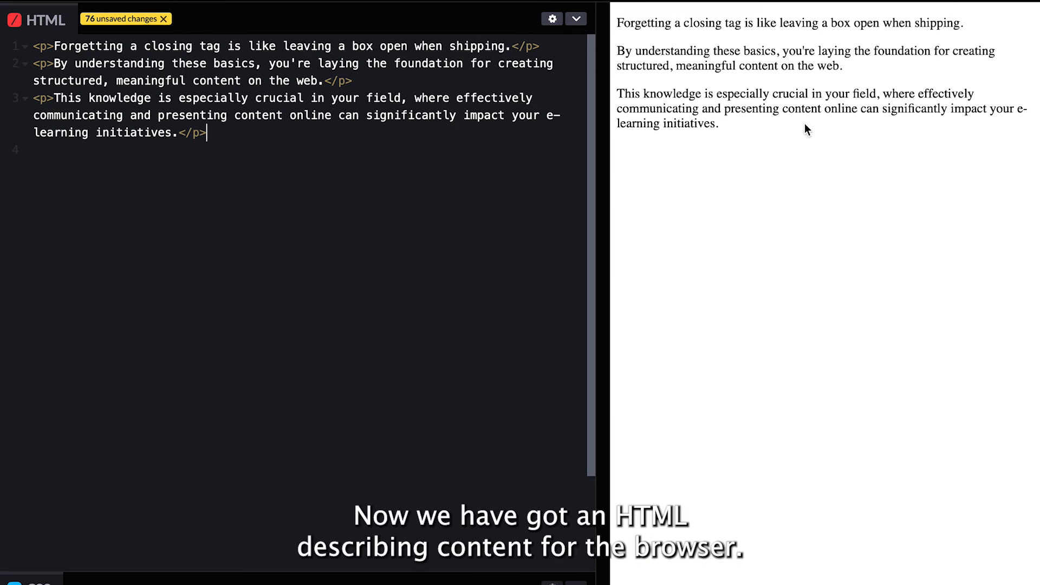
pyautogui.moveTo(935, 88)
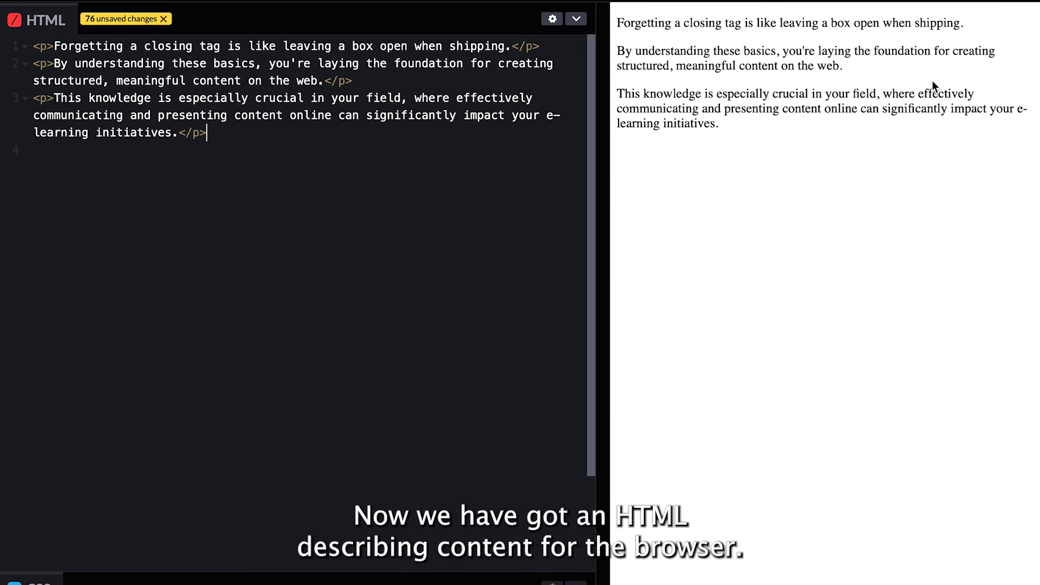
pyautogui.moveTo(567, 181)
pyautogui.write('<')
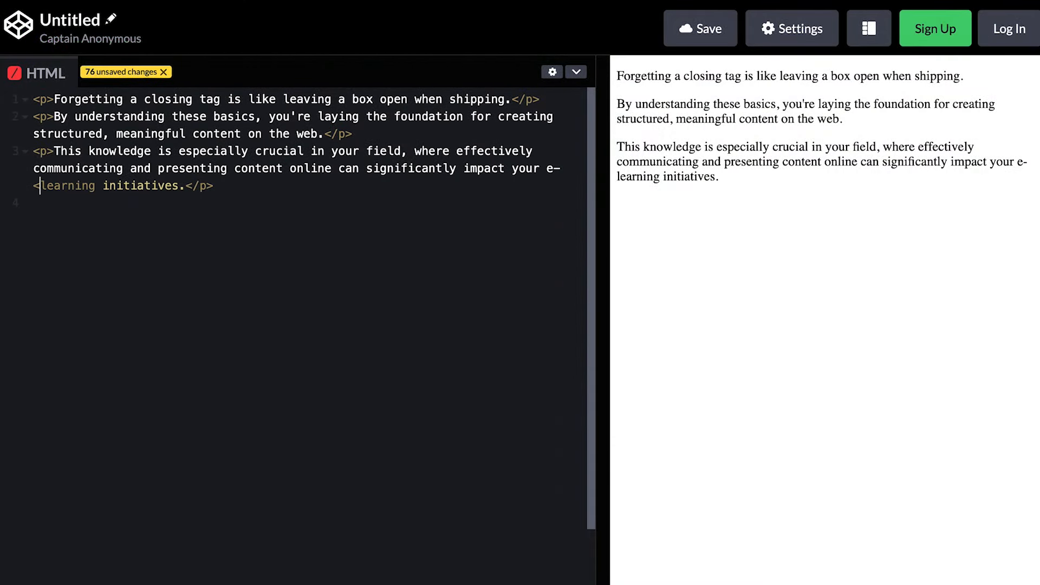
# - Emphasize 'learning initiatives' with <em> and make the first sentence an <h1> heading
pyautogui.write('em>')
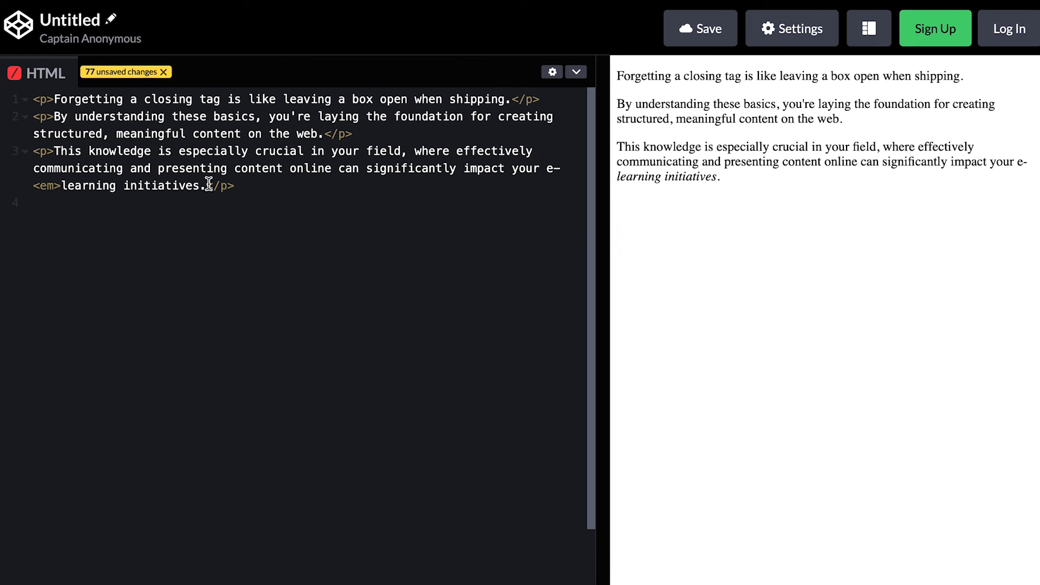
pyautogui.write('<em/>')
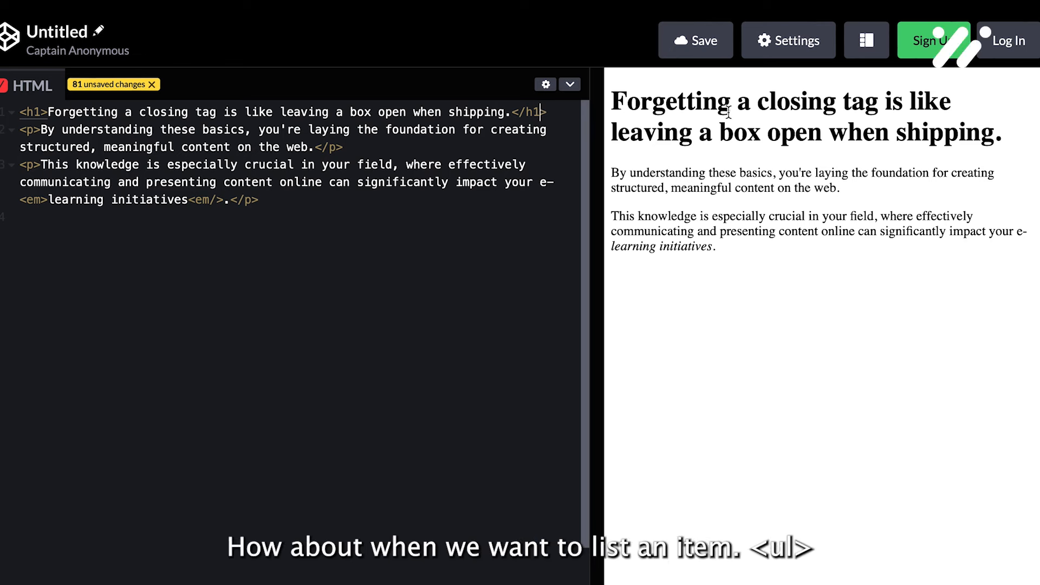
pyautogui.write('M')
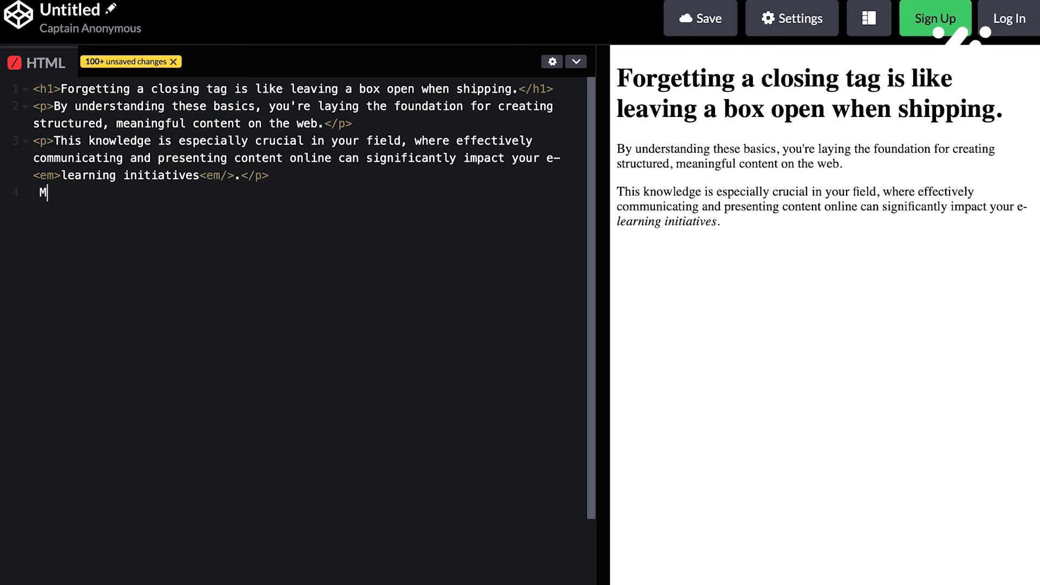
# - Start a <ul> with list items Rice and Beans
pyautogui.write('<')
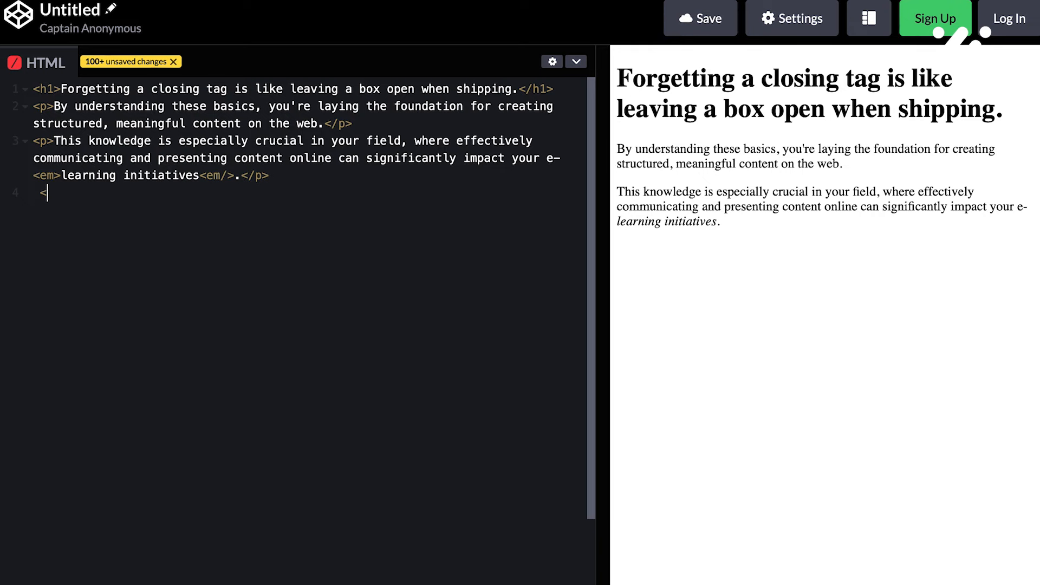
pyautogui.write('ul')
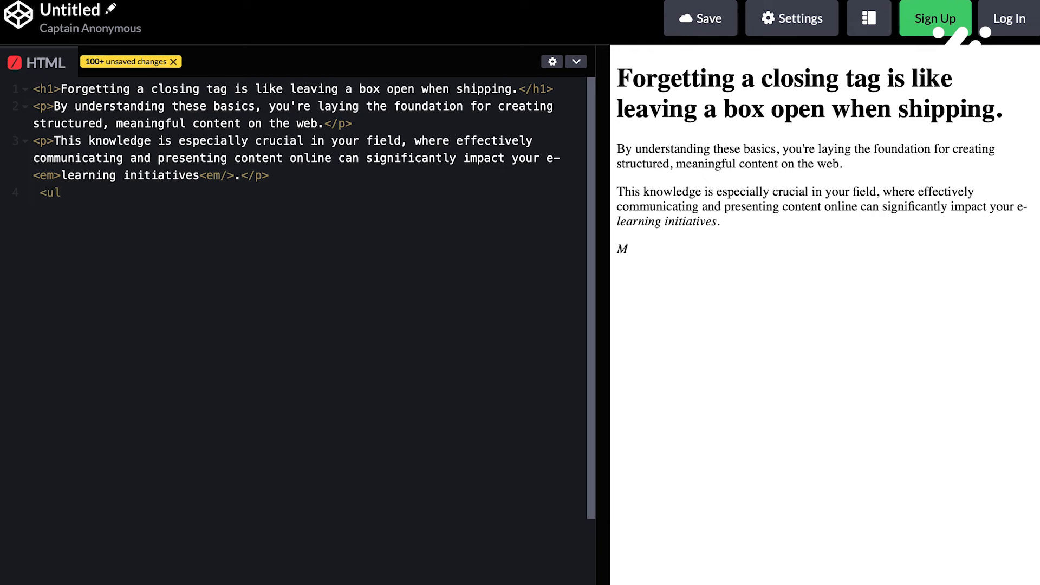
pyautogui.write('>')
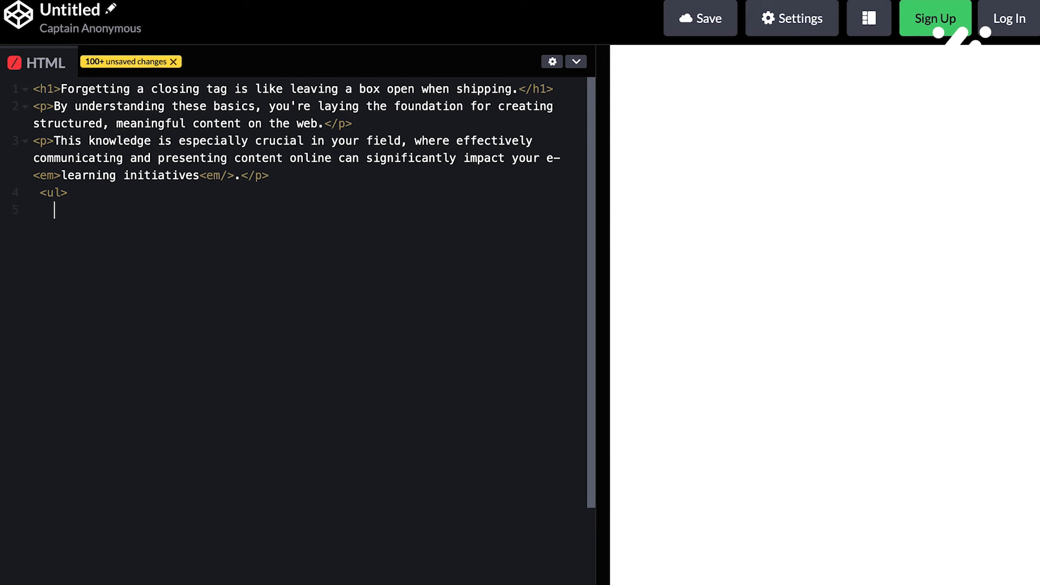
pyautogui.write('<l')
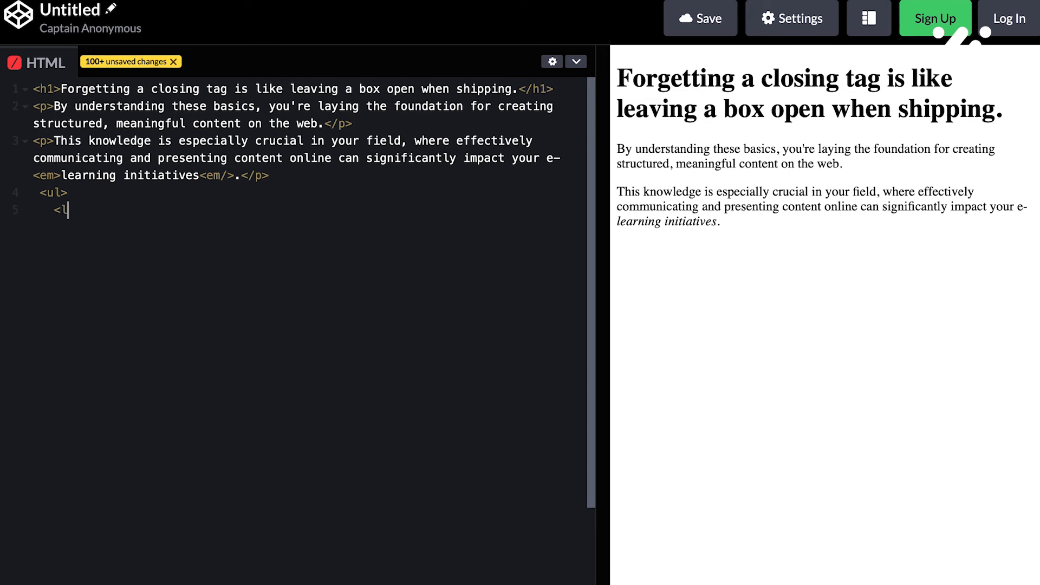
pyautogui.write('i')
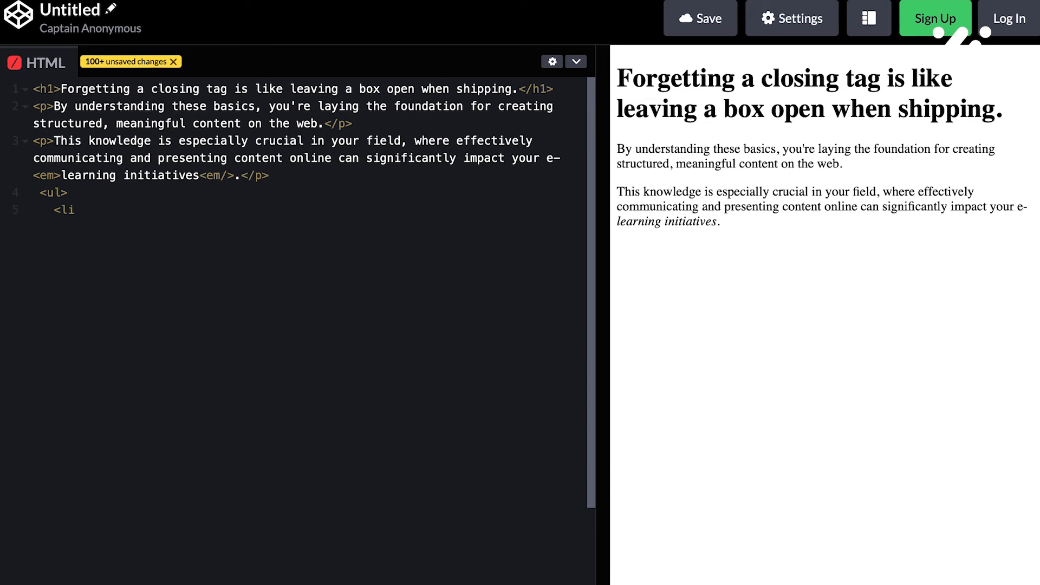
pyautogui.write('R')
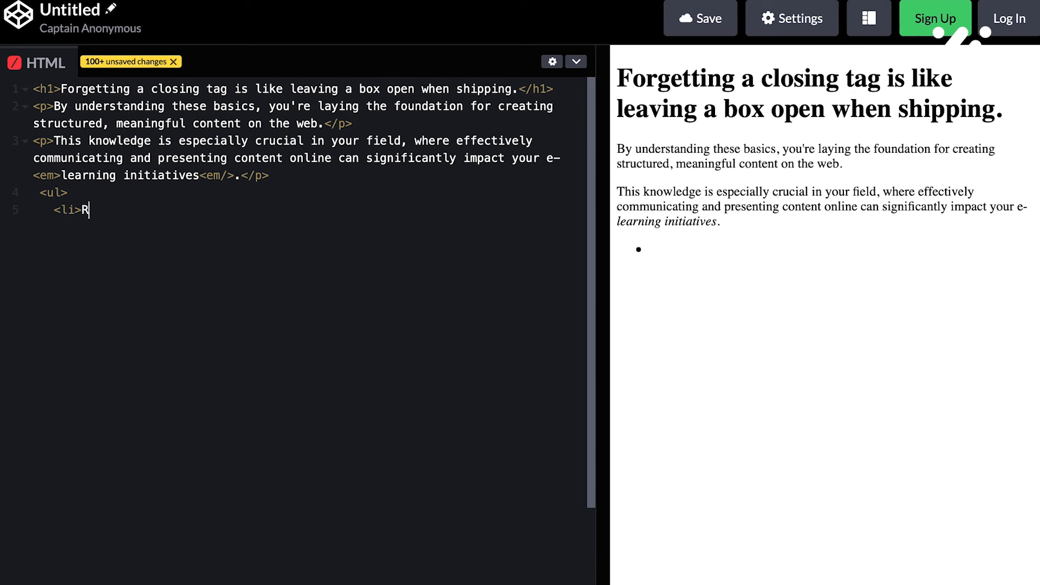
pyautogui.write('ice')
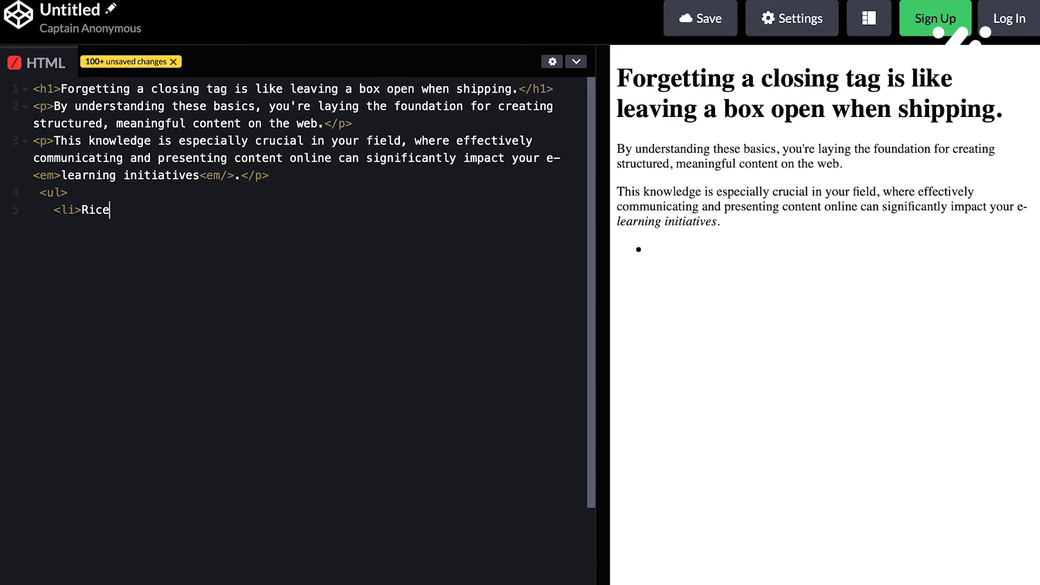
pyautogui.write('</li>')
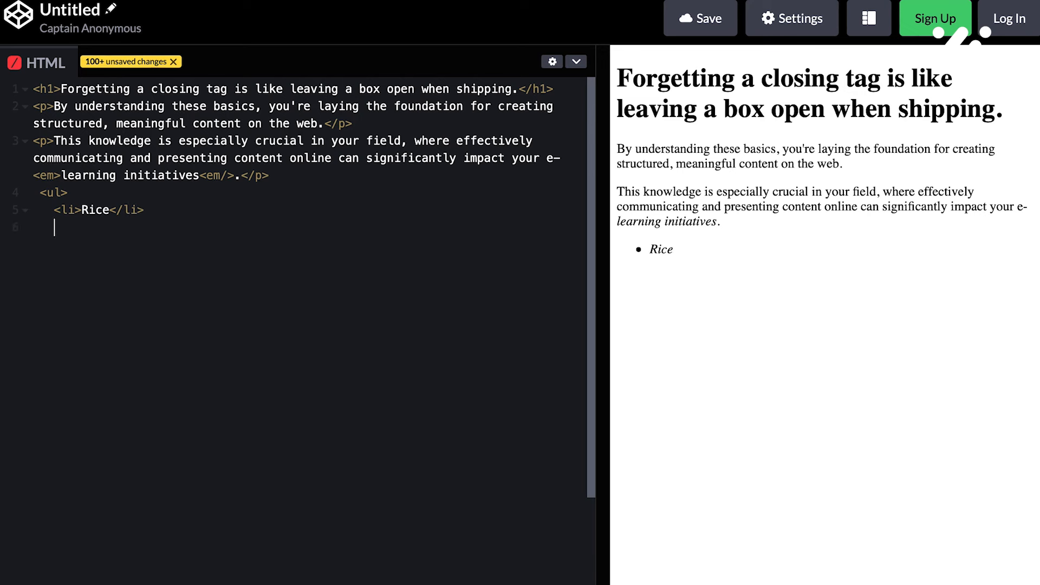
pyautogui.write('<li>')
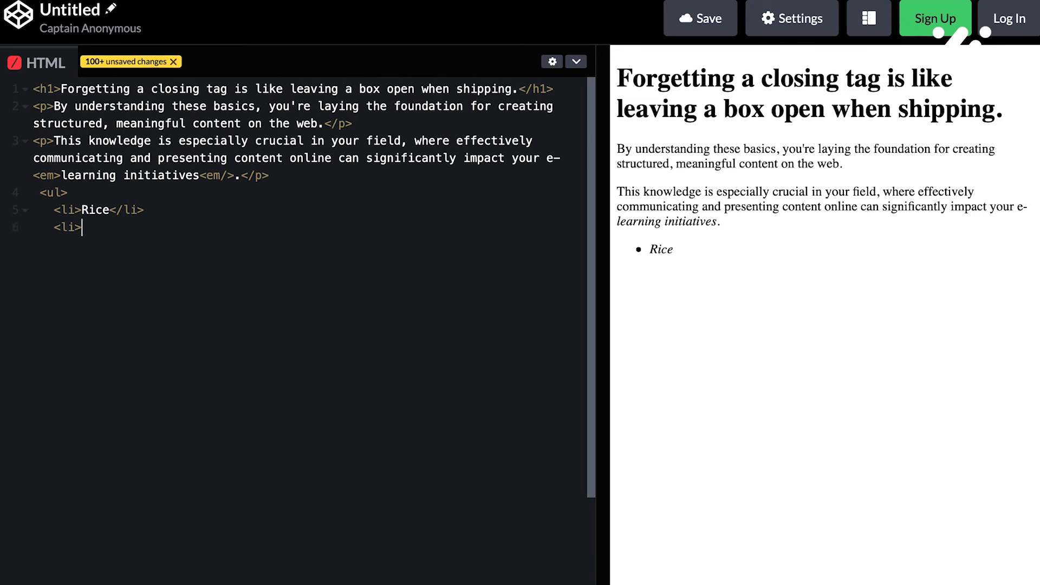
pyautogui.write('Bea')
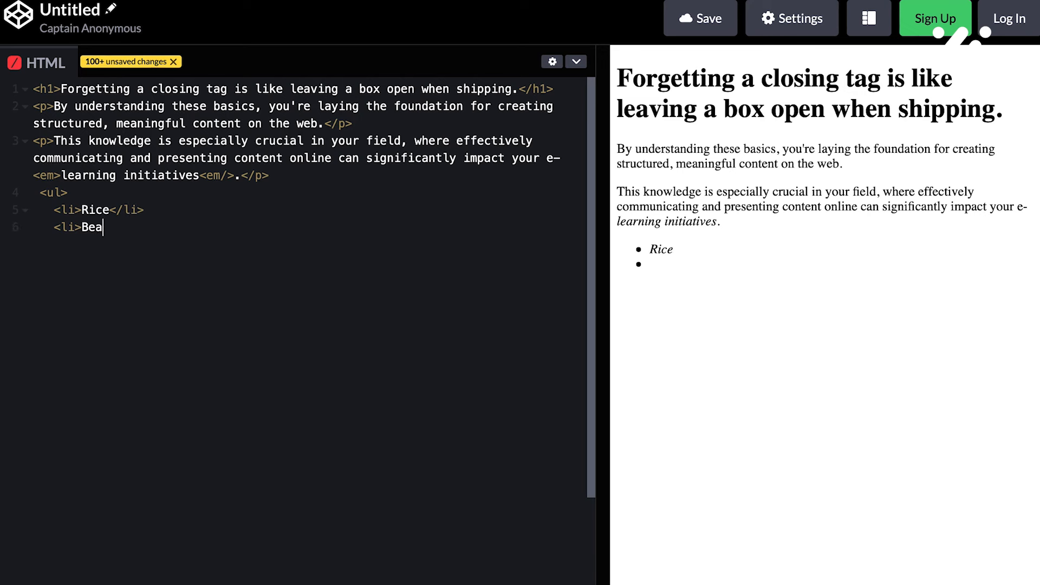
pyautogui.write('ns<')
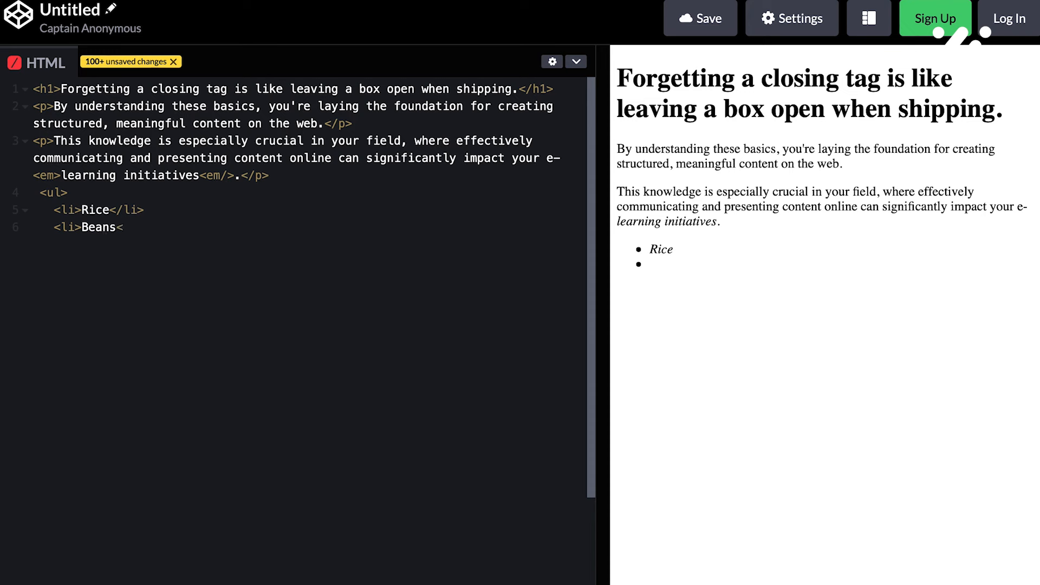
pyautogui.write('</li>')
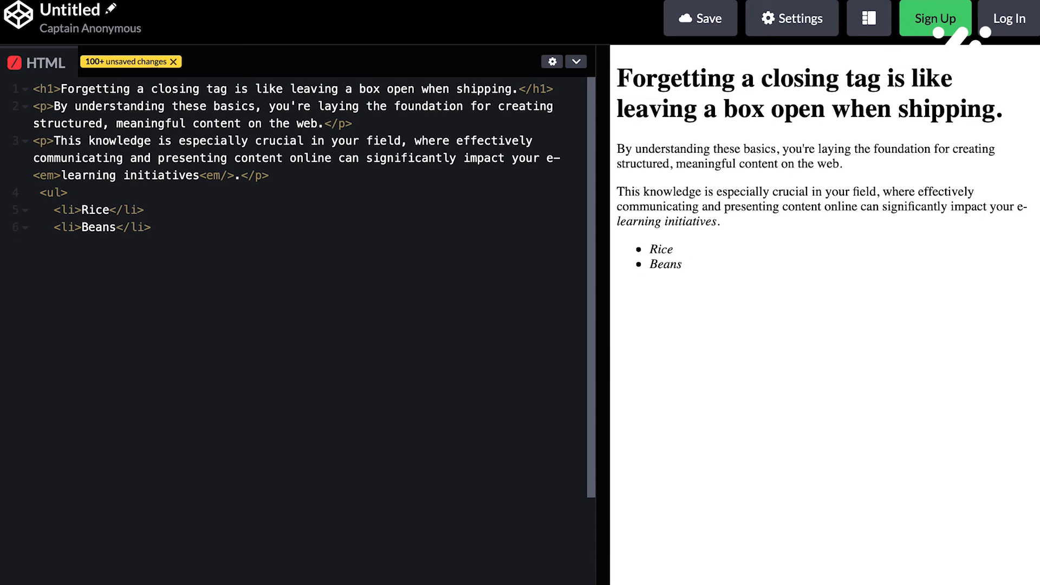
# - Add the Hamp list item and close the bulleted list
pyautogui.write('<li')
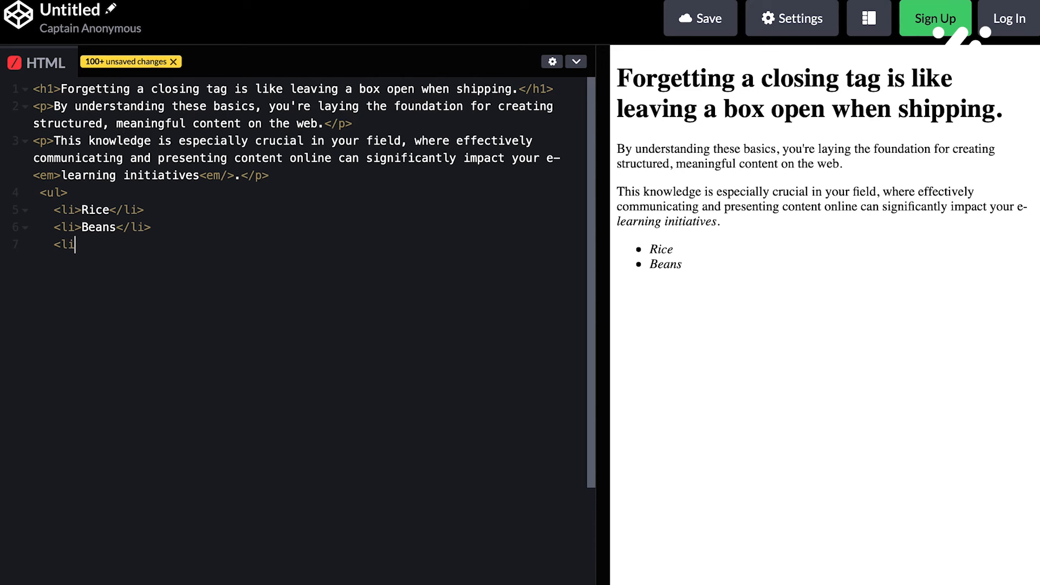
pyautogui.write('>')
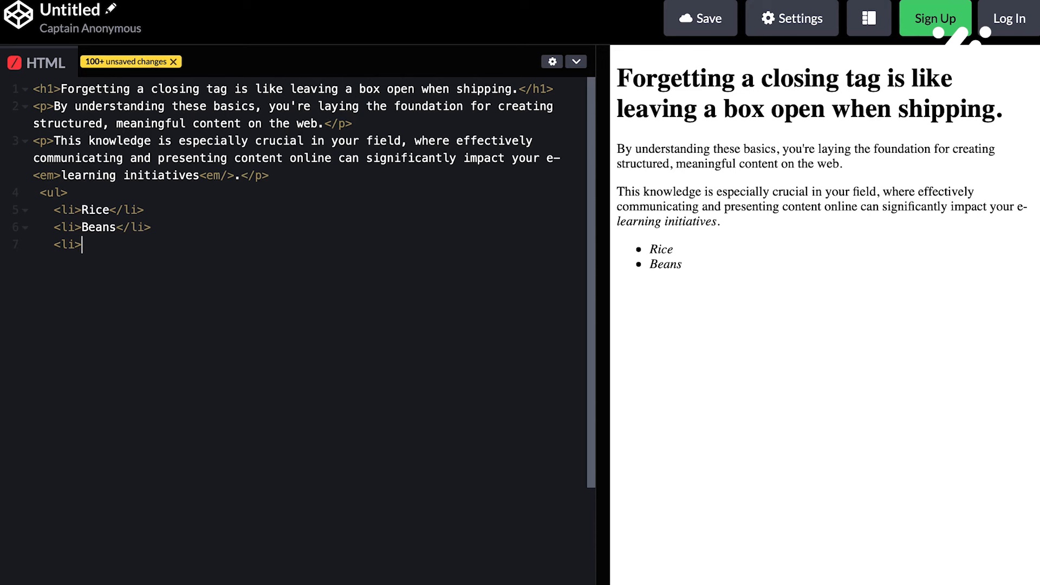
pyautogui.write('Ham')
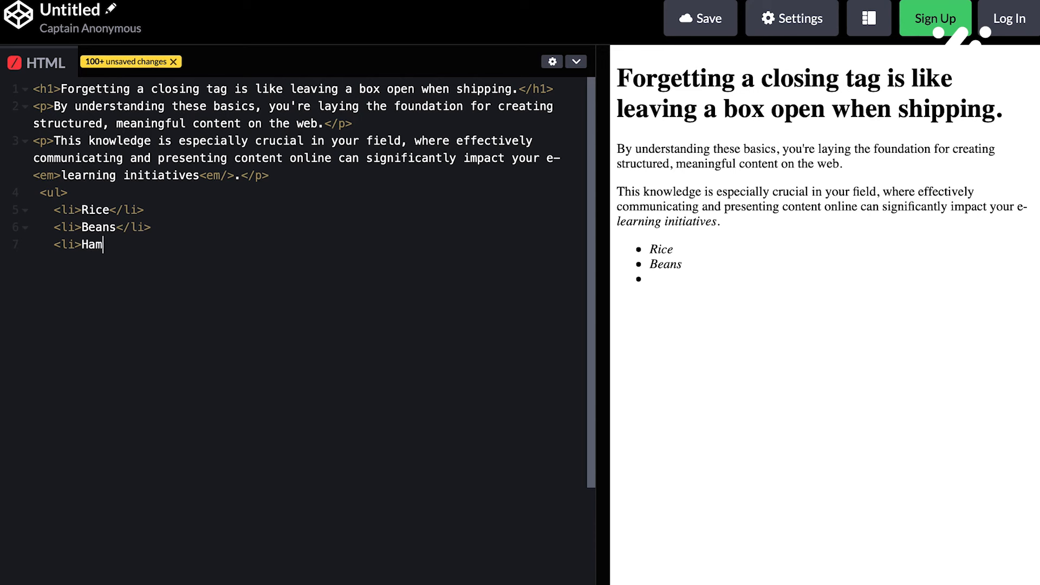
pyautogui.write('p')
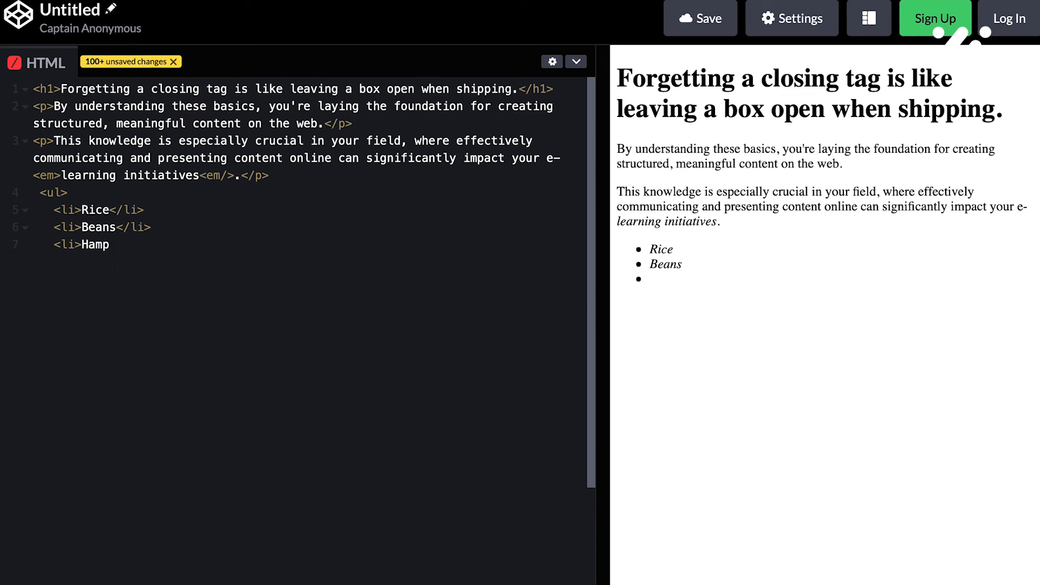
pyautogui.write('</li>')
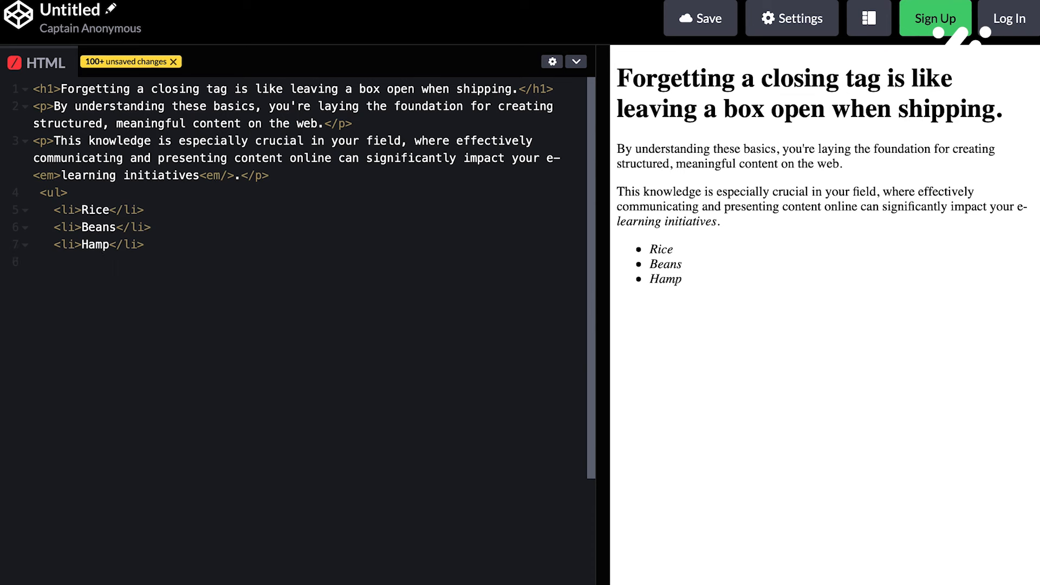
pyautogui.write('<ul')
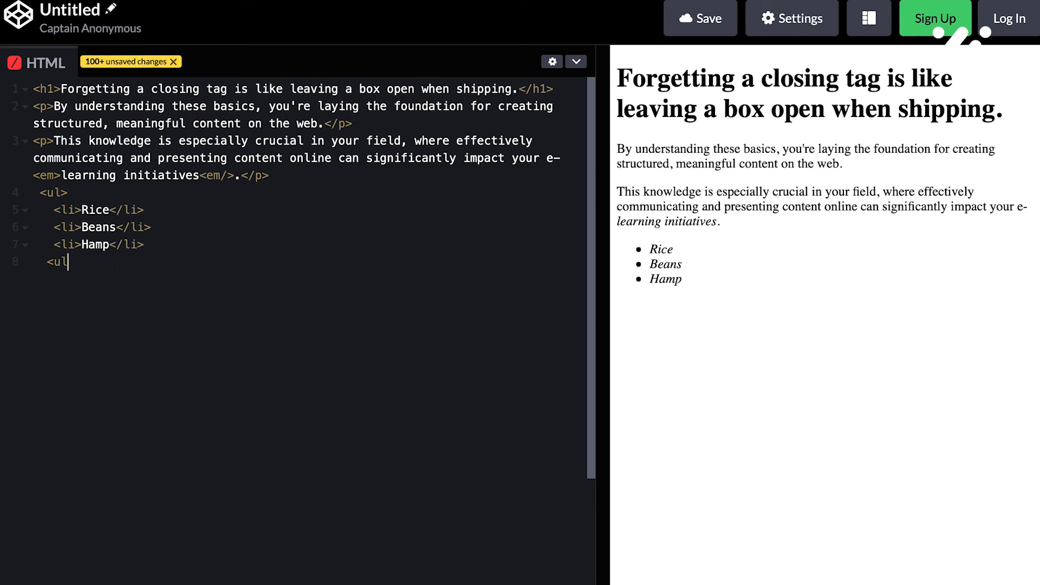
pyautogui.write('/>')
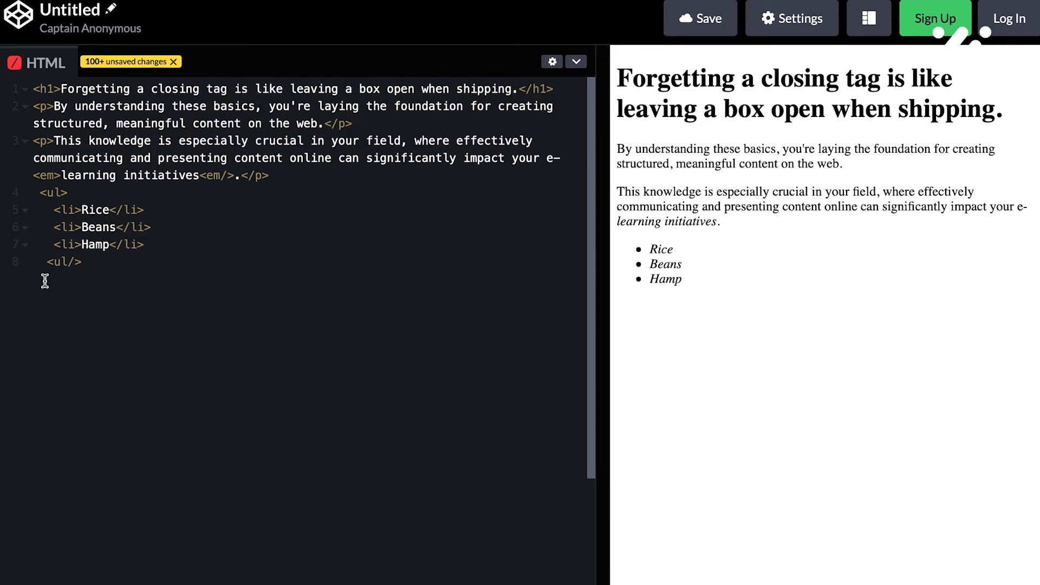
pyautogui.click(75, 262)
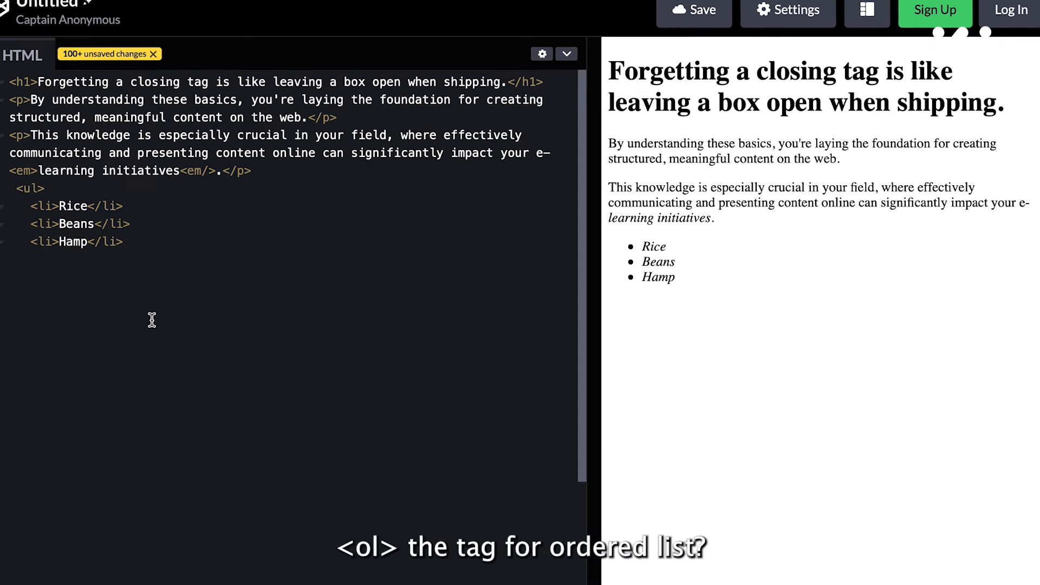
# - Add an <ol> numbered list with items king and She after the Hamp bullet
pyautogui.write('<ol>')
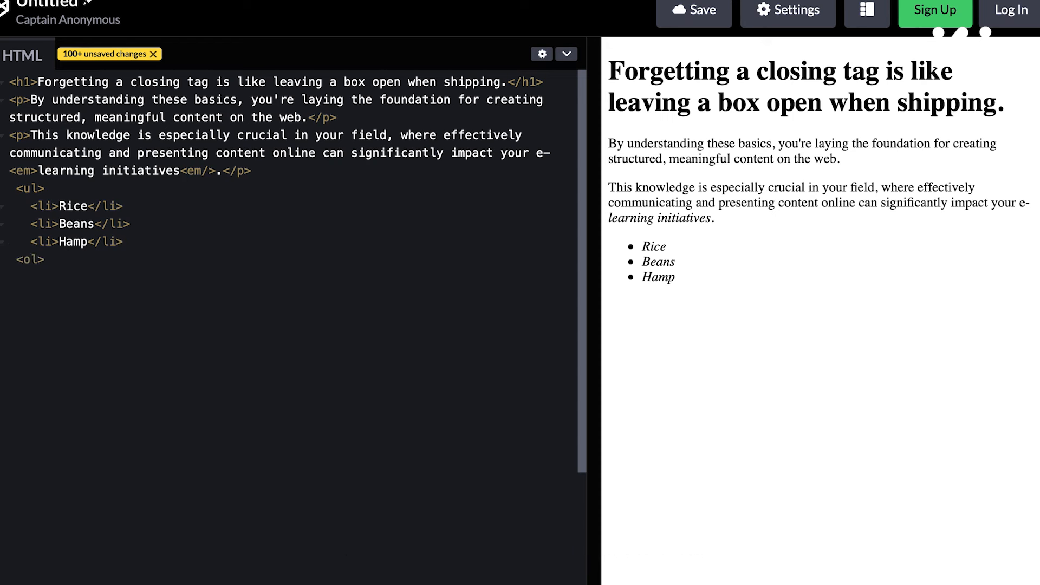
pyautogui.write('<li')
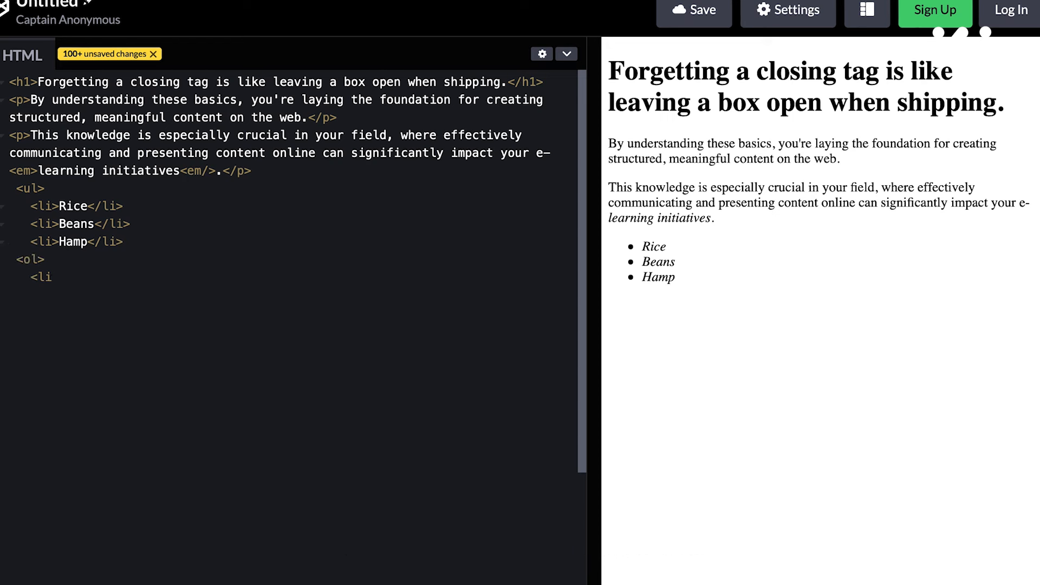
pyautogui.write('kin')
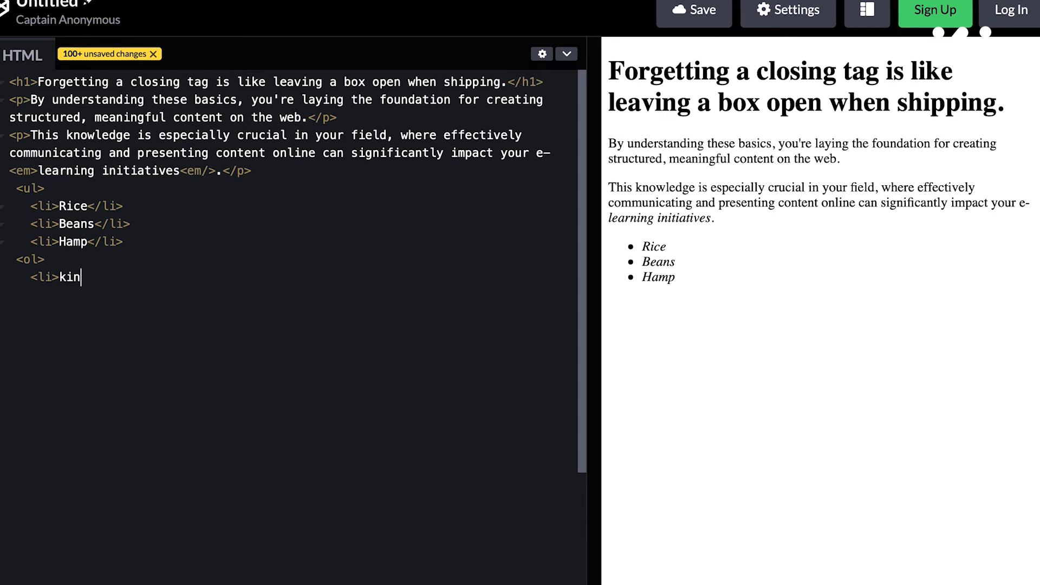
pyautogui.write('g<l')
pyautogui.write('<li>She</li>')
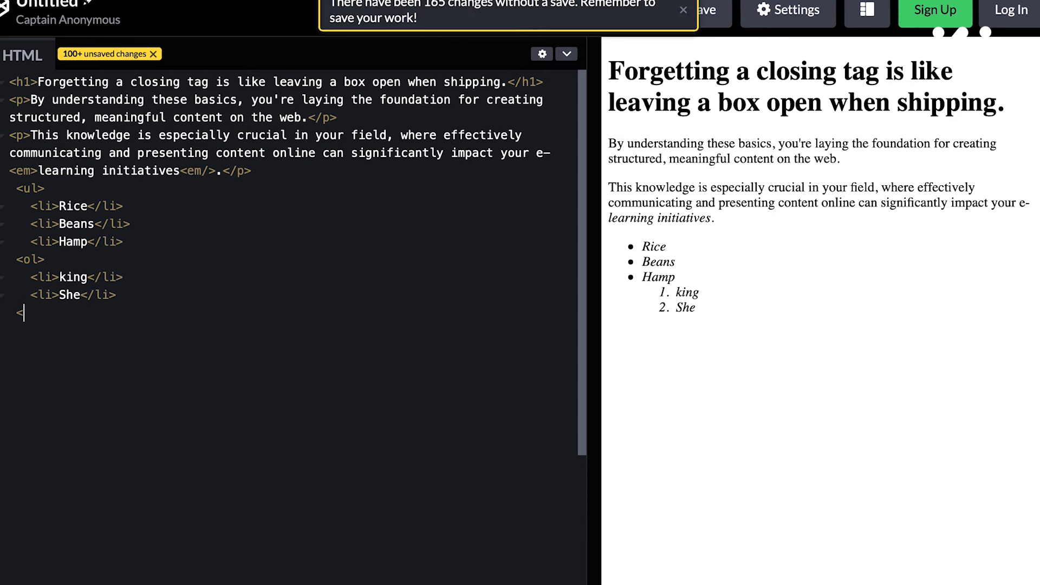
pyautogui.write('ol/>')
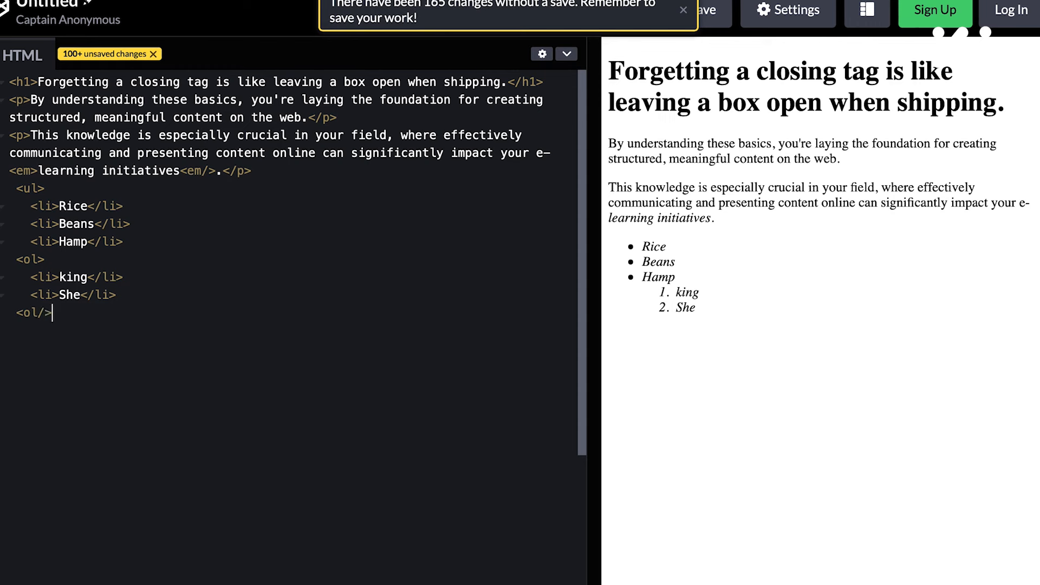
pyautogui.click(683, 11)
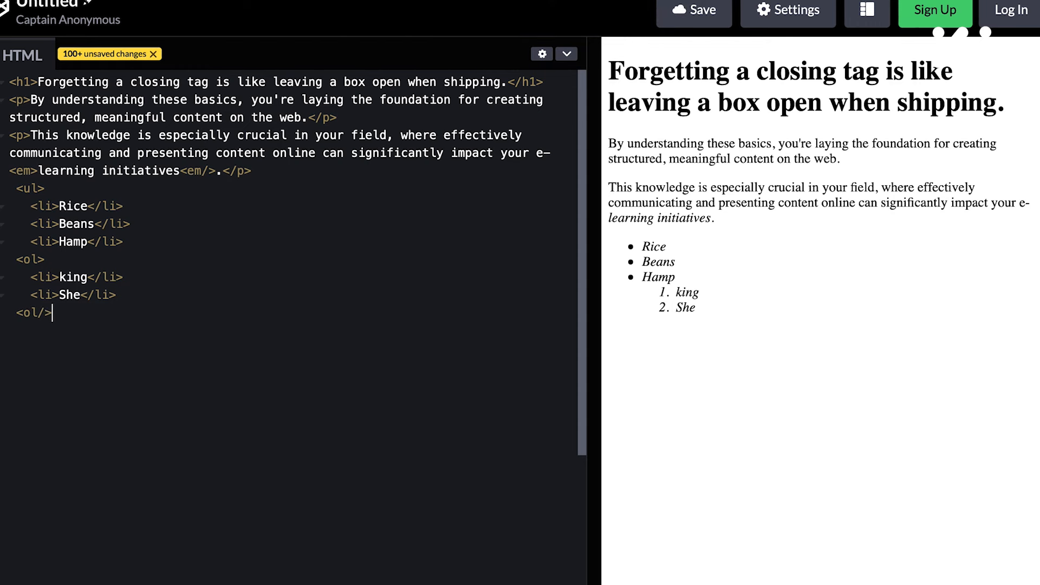